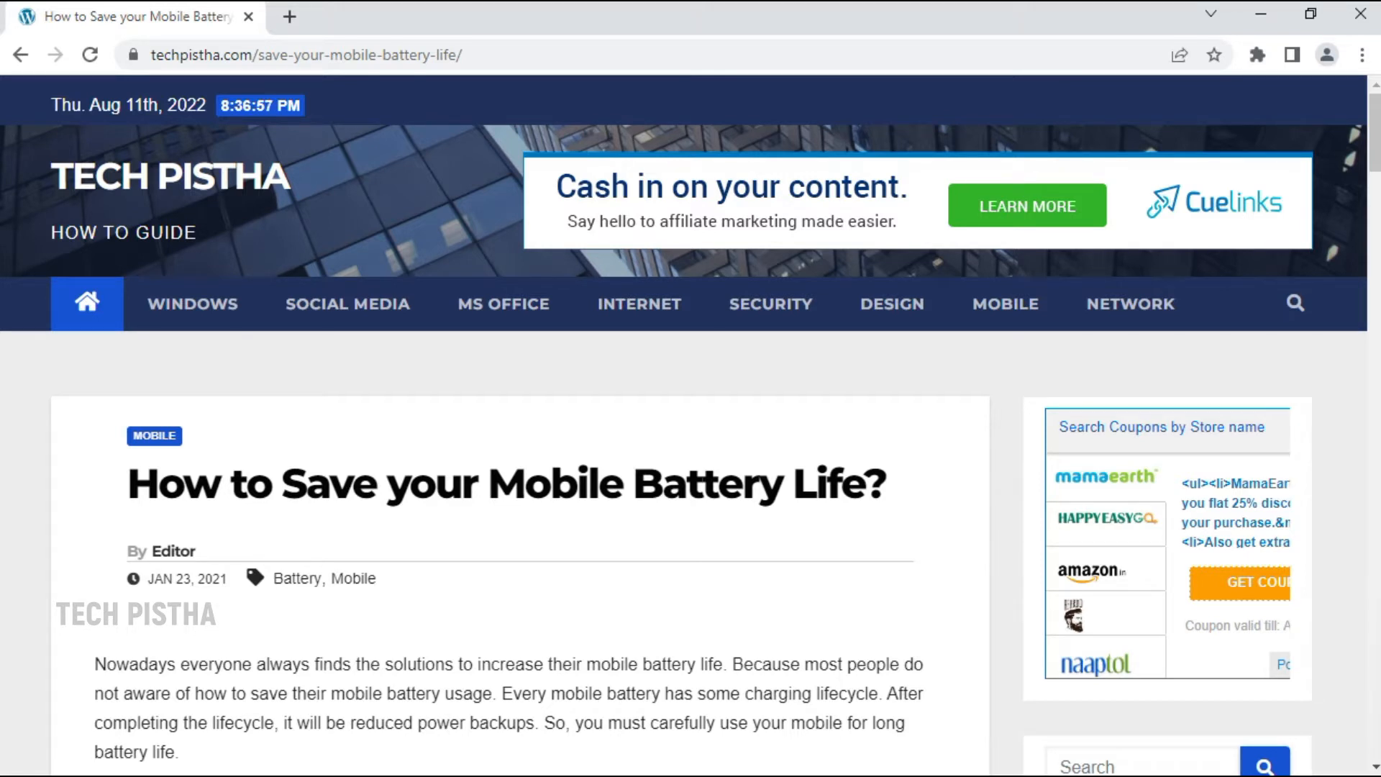
mouse_move(553, 542)
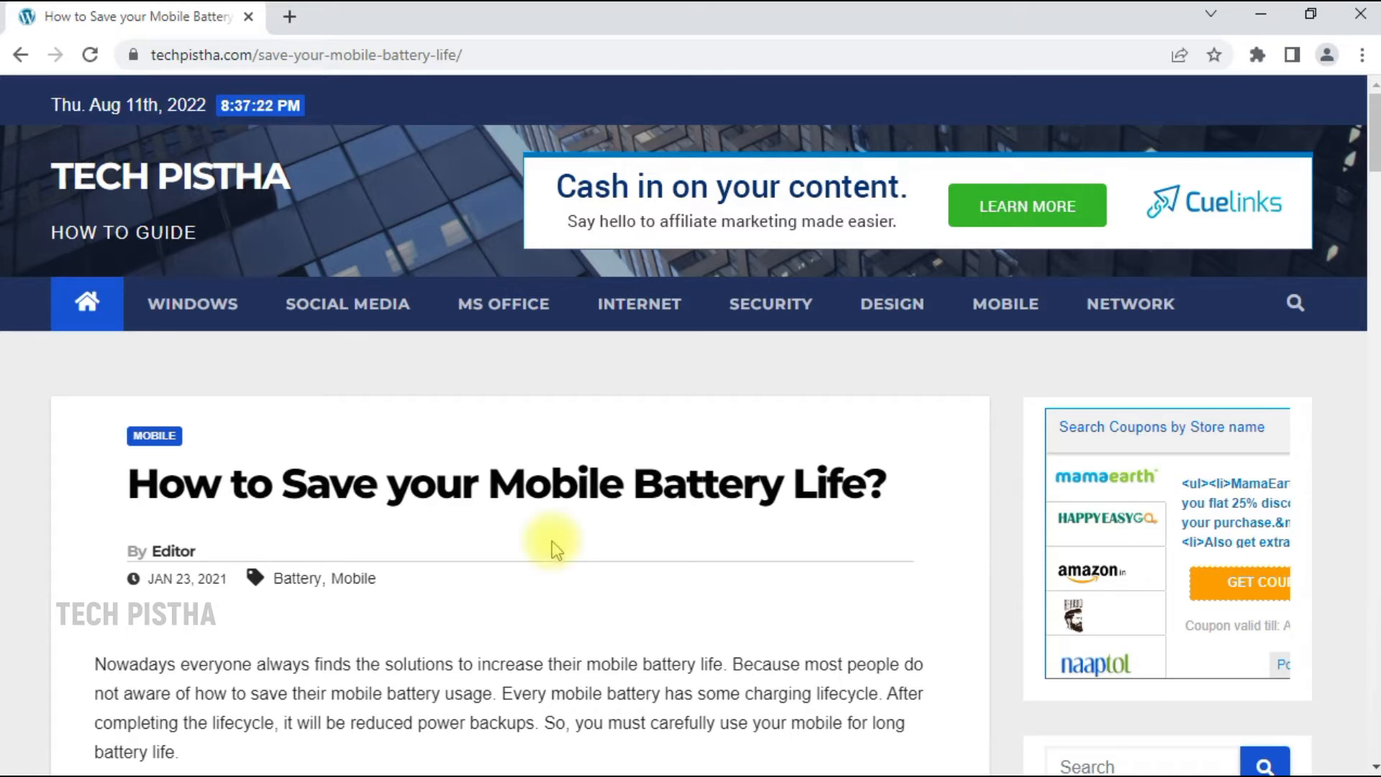
mouse_move(481, 391)
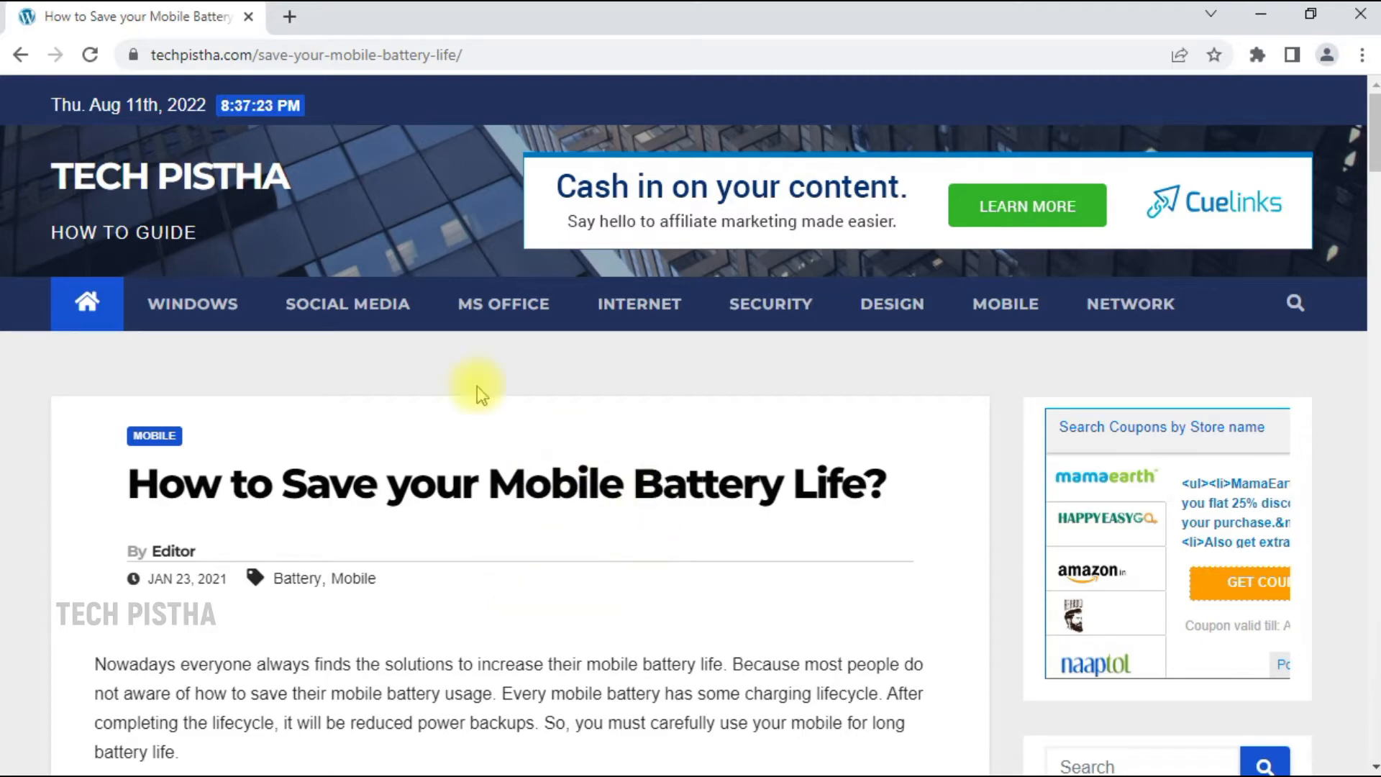
- Try sharing the article on Facebook, then close the Facebook login tab that appears
scroll(down, 3)
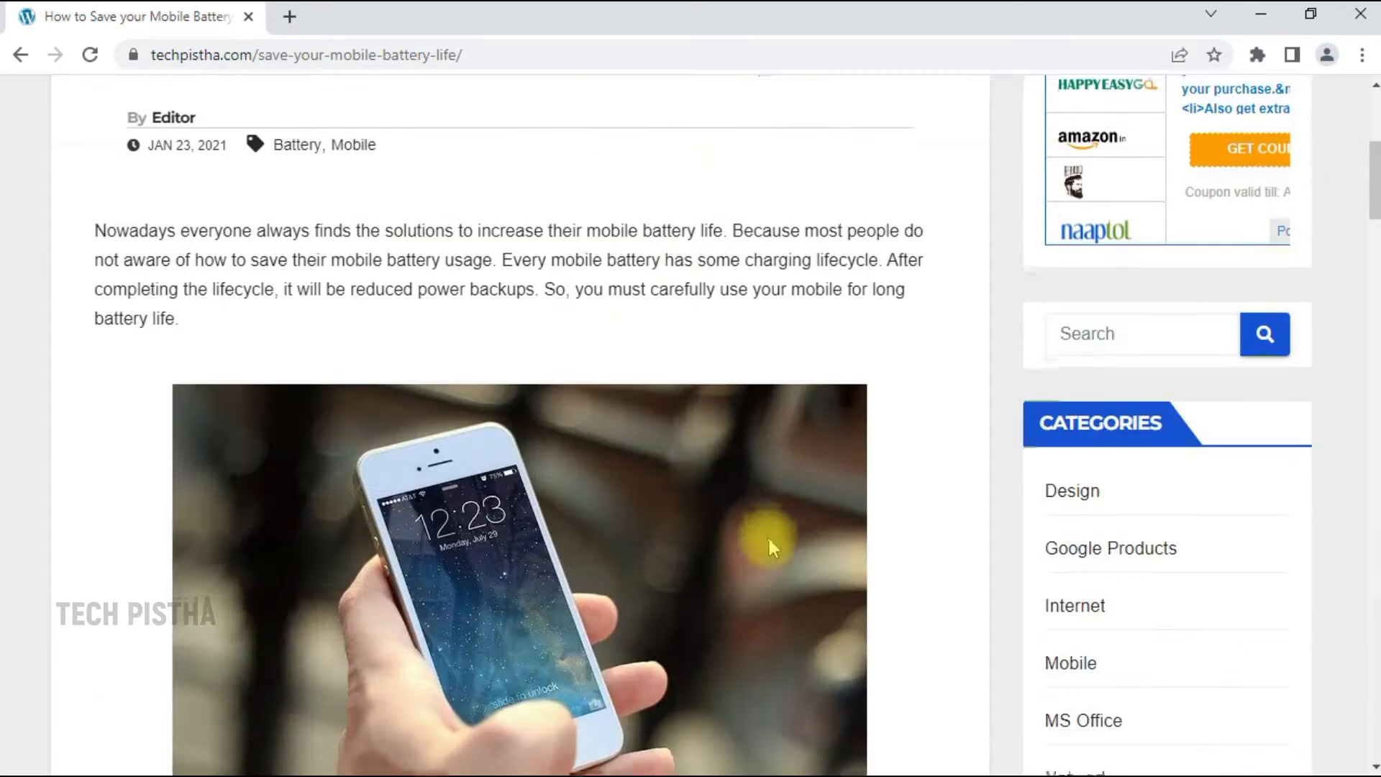
scroll(down, 3)
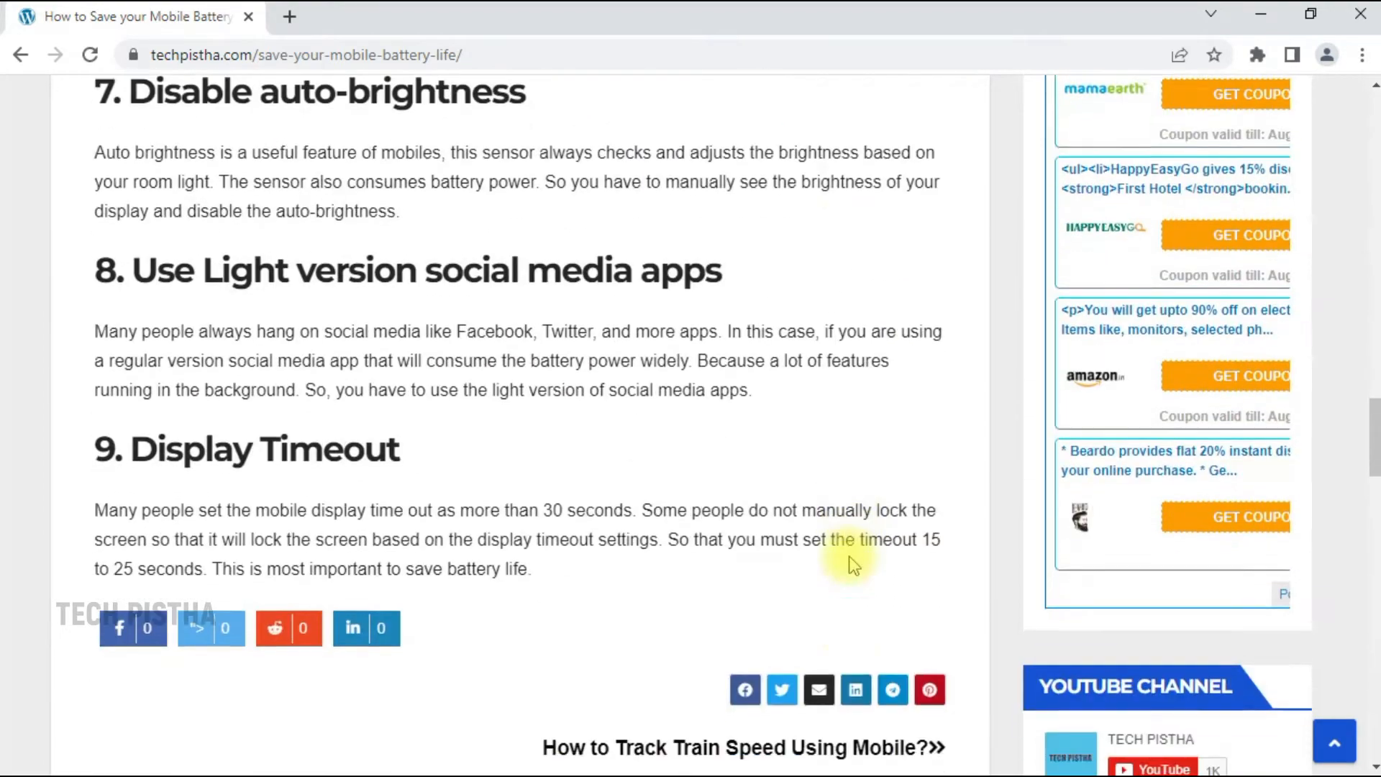
scroll(down, 3)
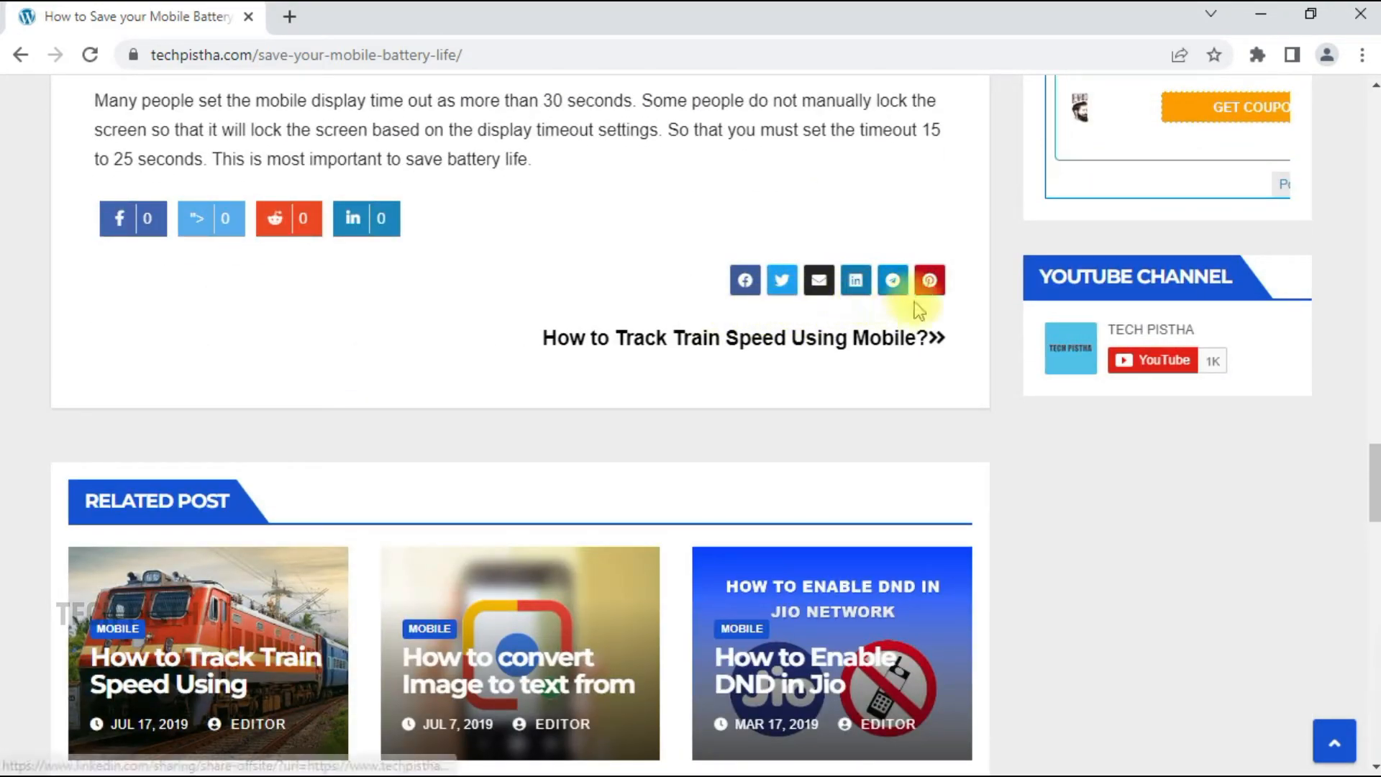
mouse_move(724, 315)
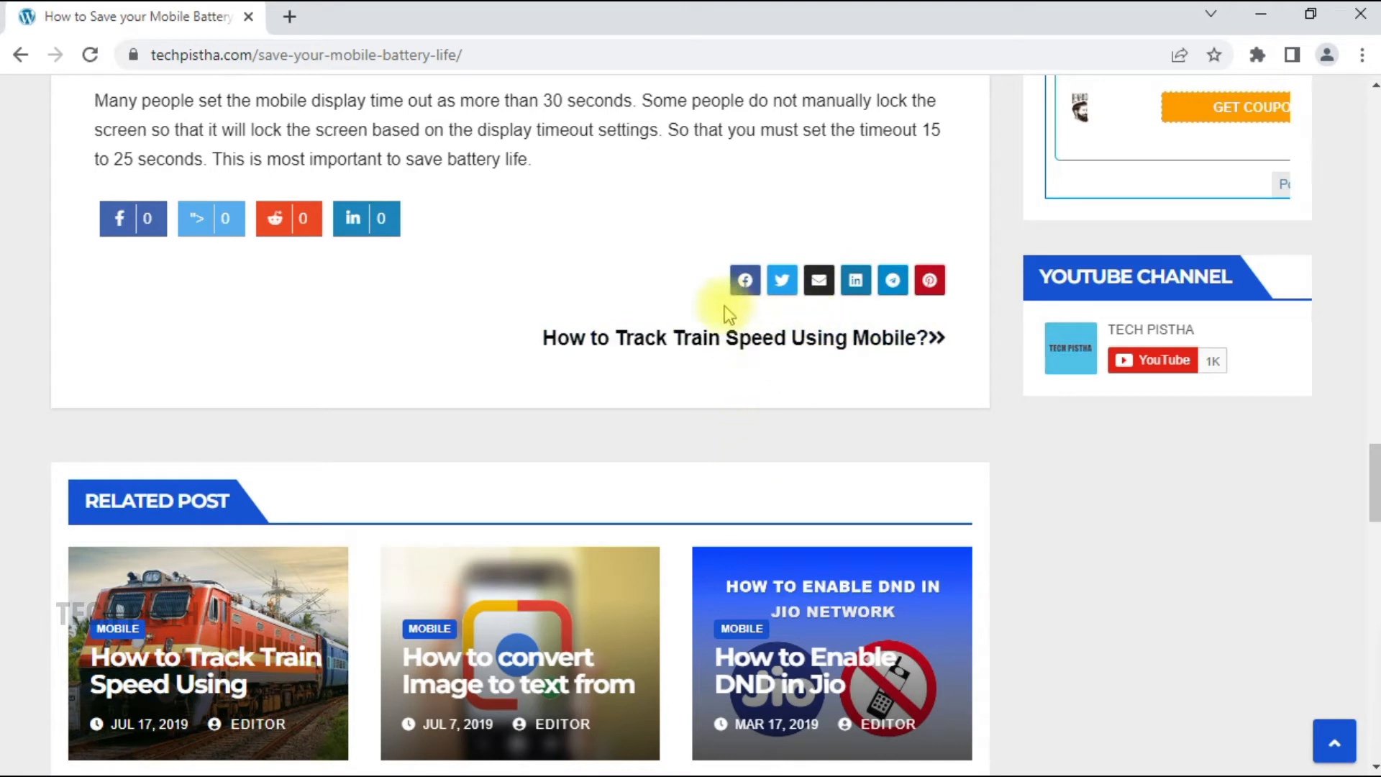
mouse_move(746, 280)
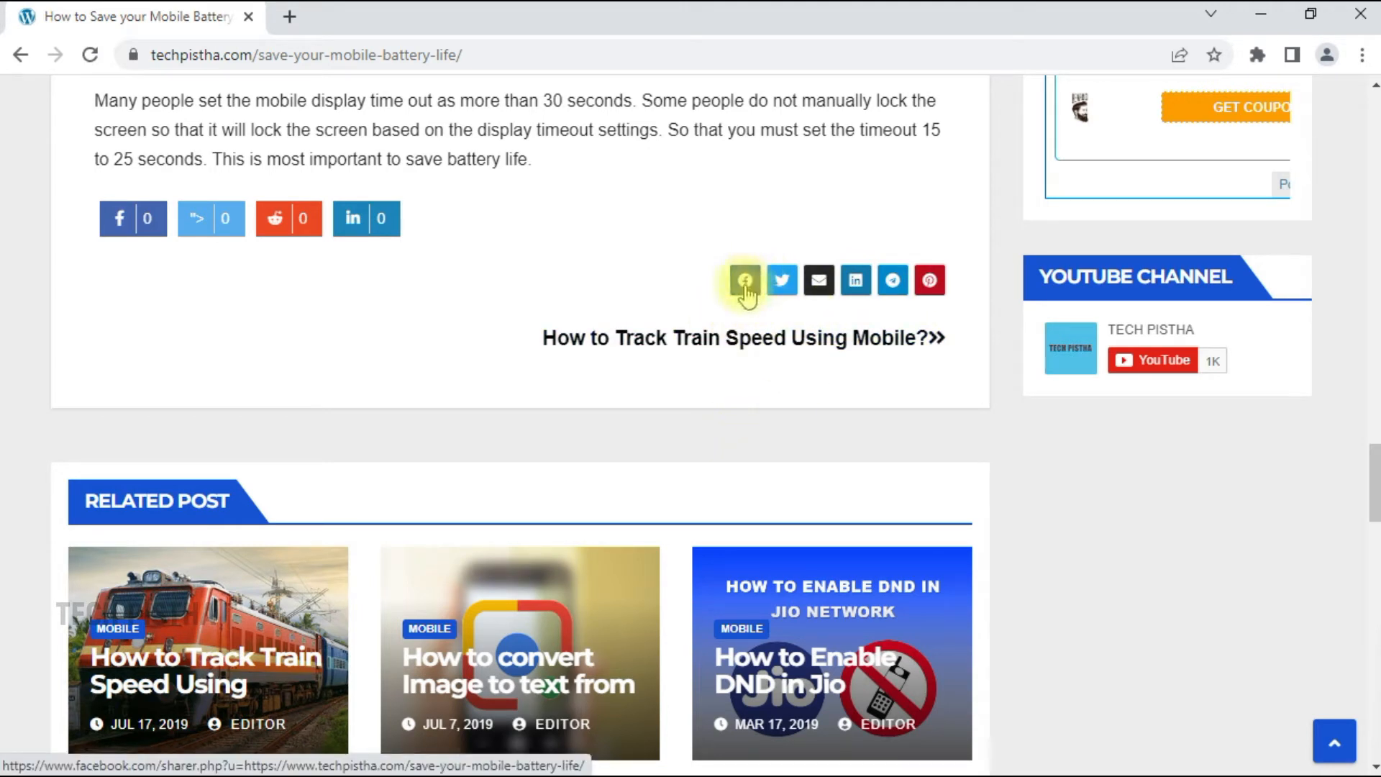
click(743, 281)
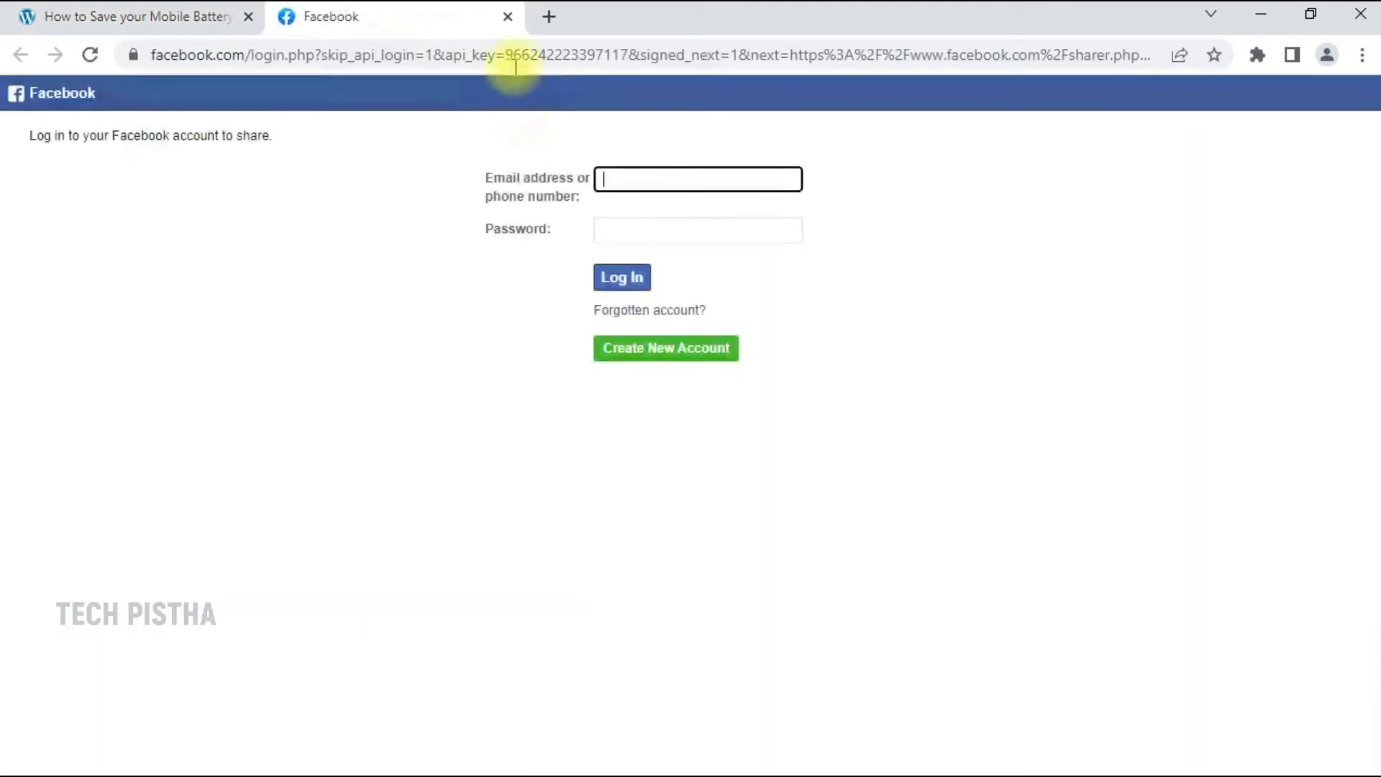
click(508, 16)
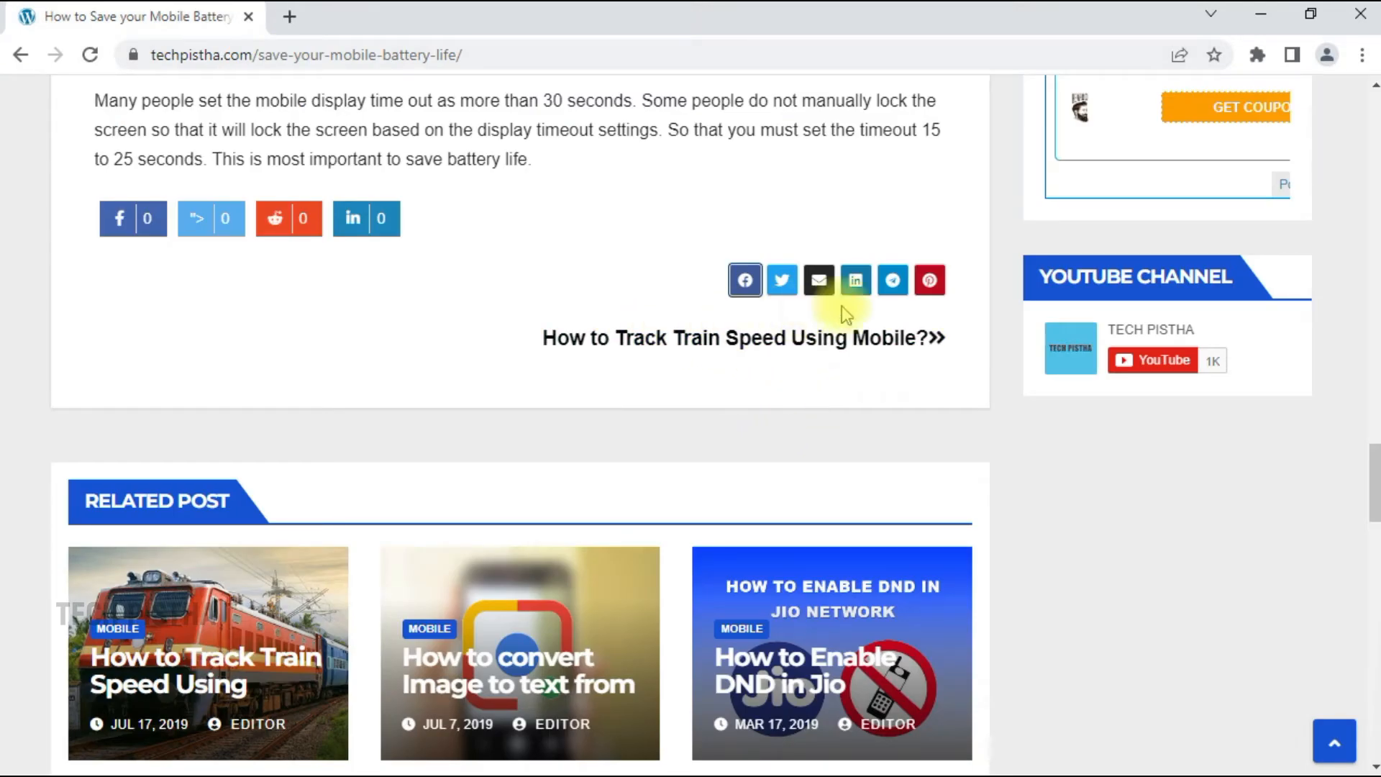
scroll(up, 3)
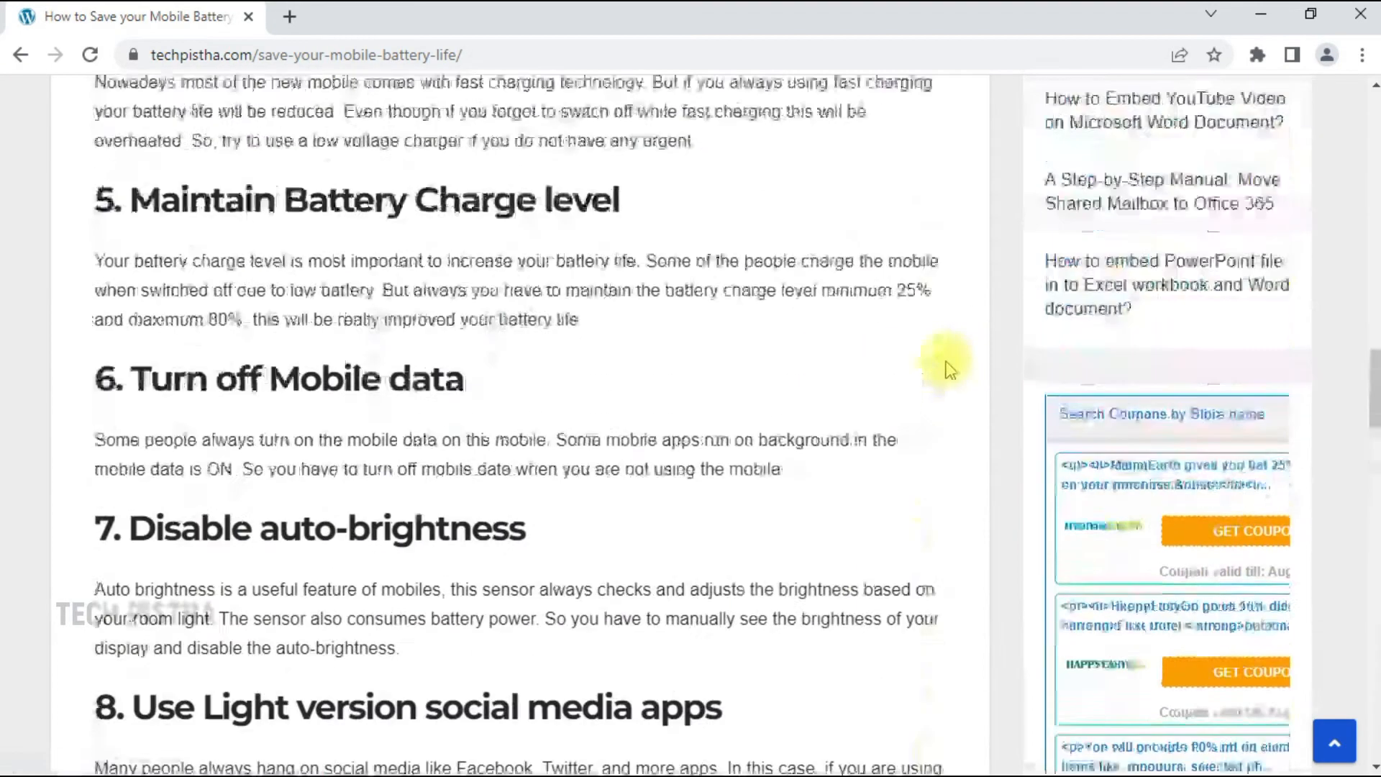
scroll(up, 3)
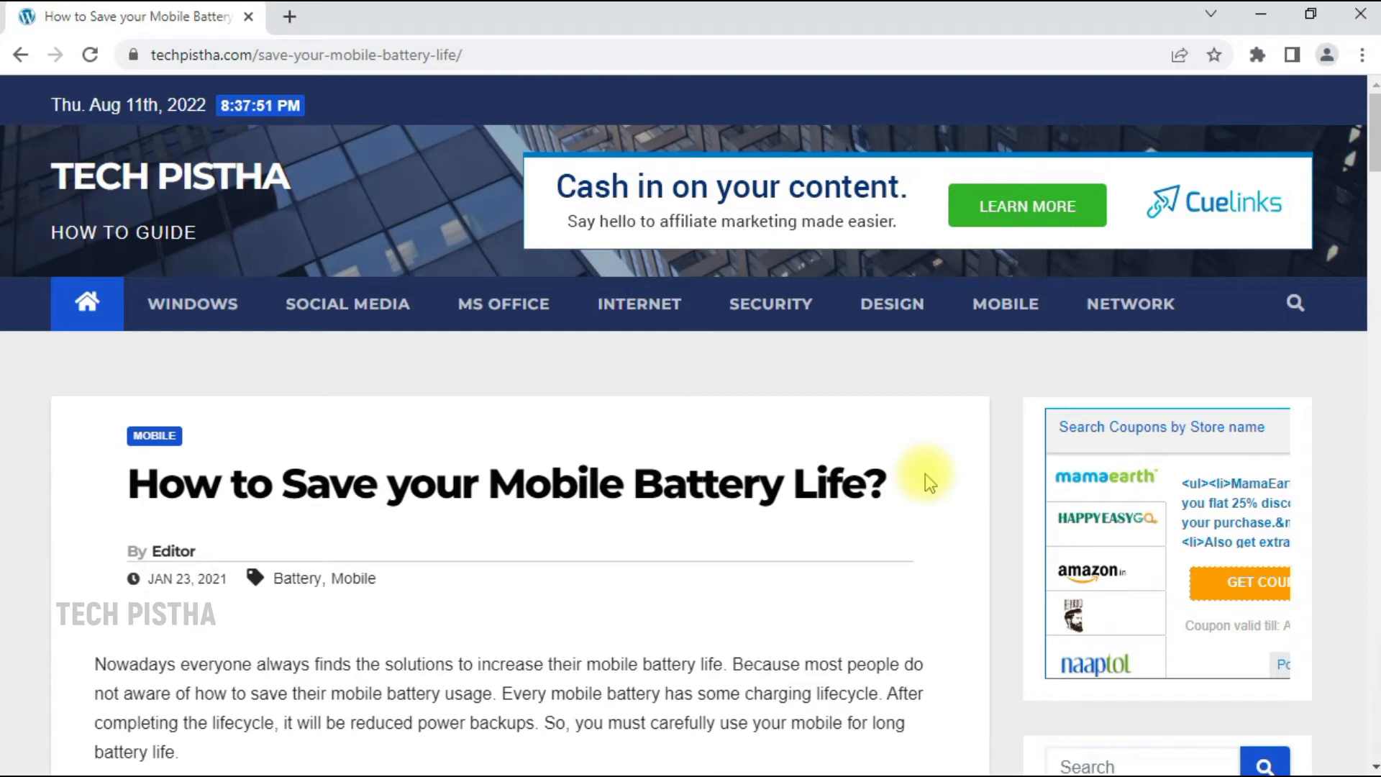
mouse_move(946, 465)
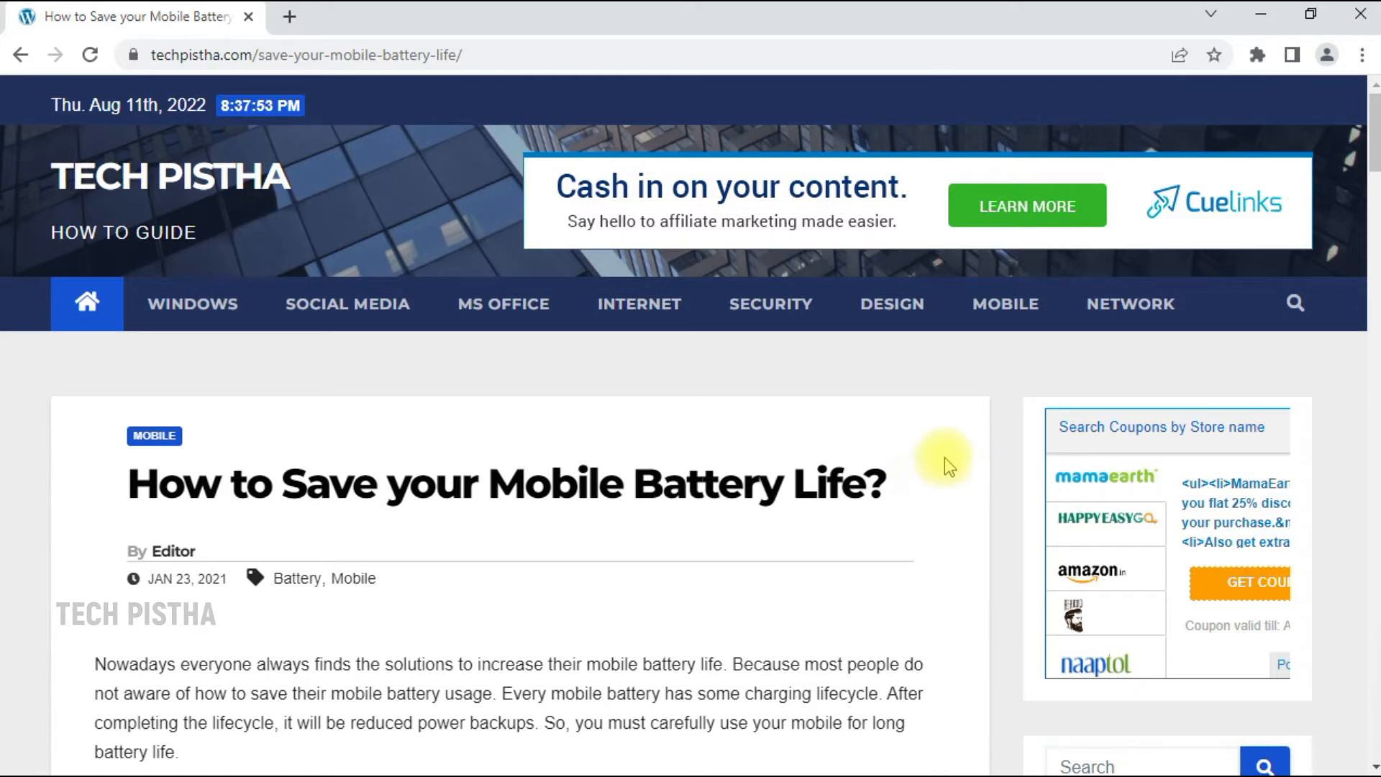
mouse_move(996, 163)
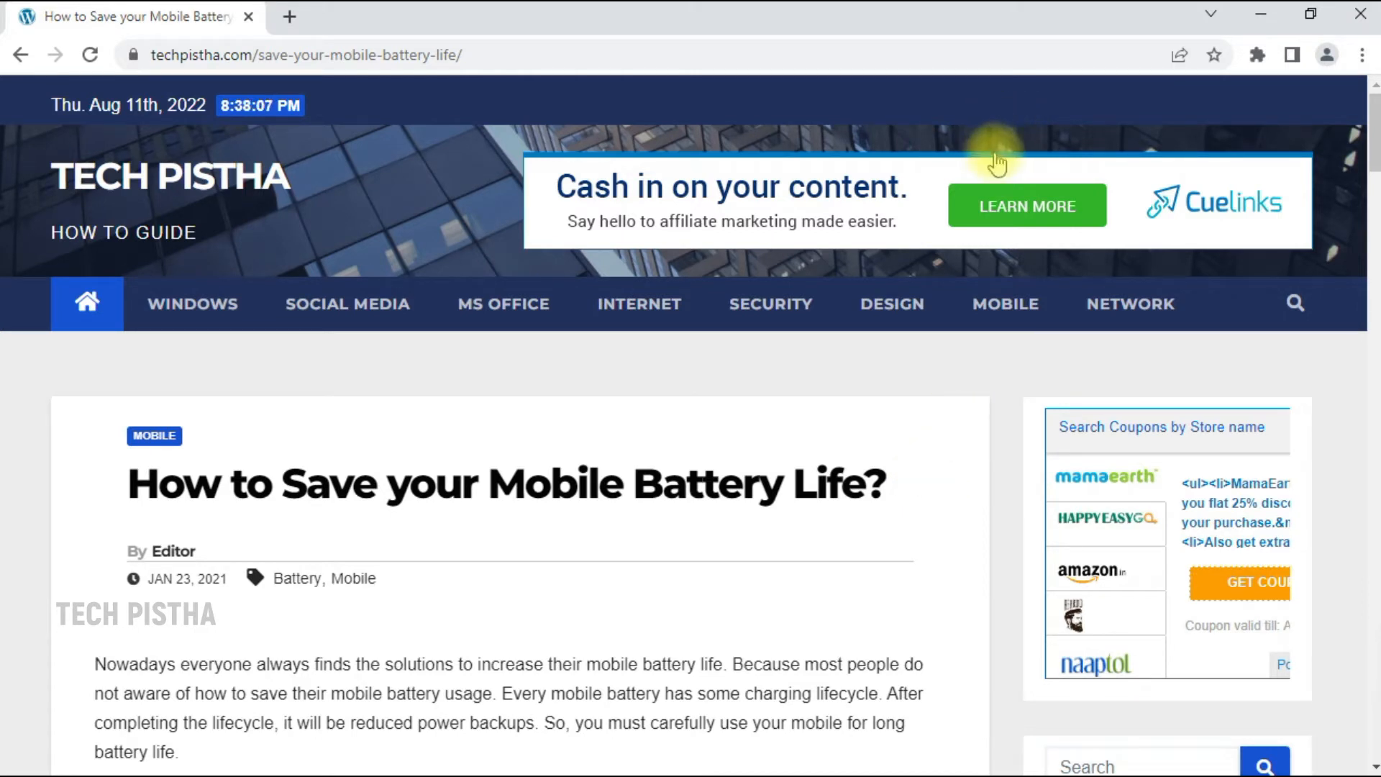
mouse_move(1199, 83)
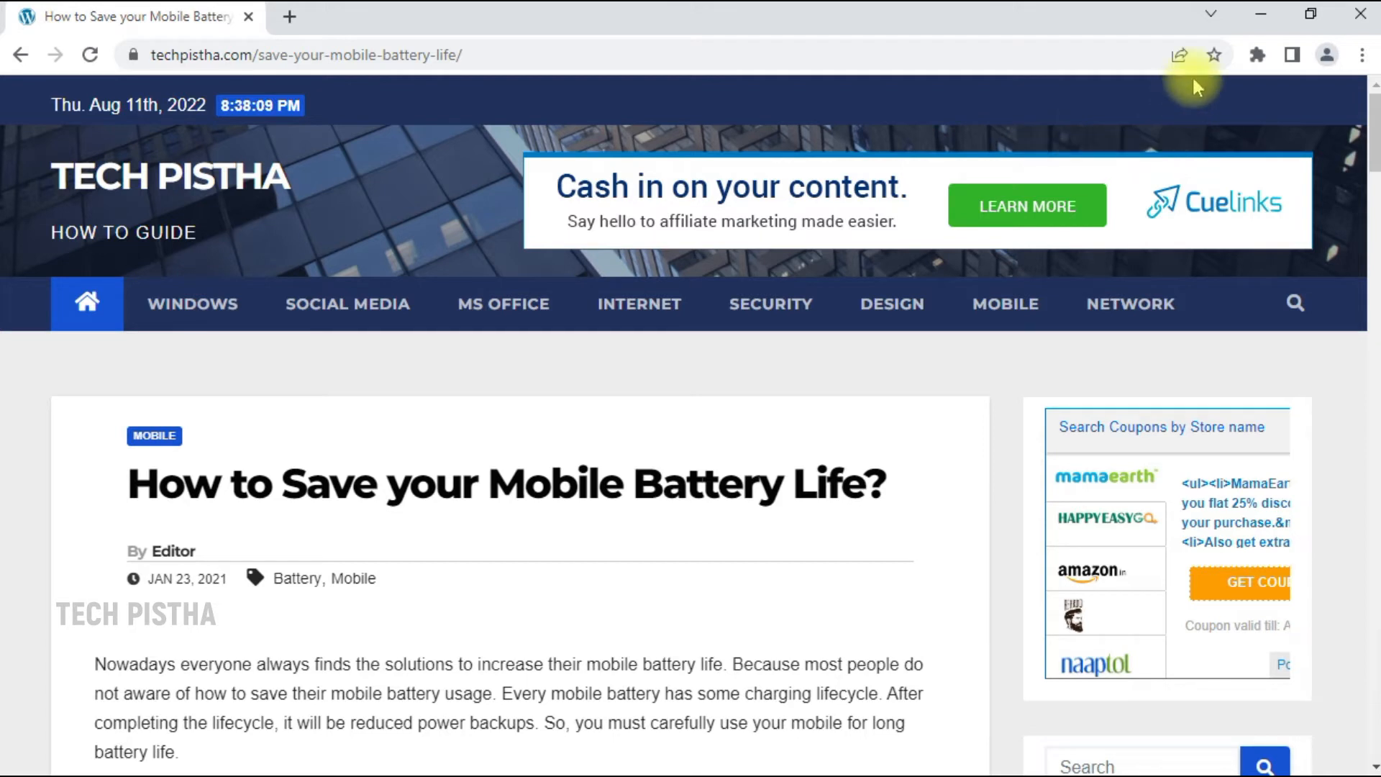
mouse_move(1178, 55)
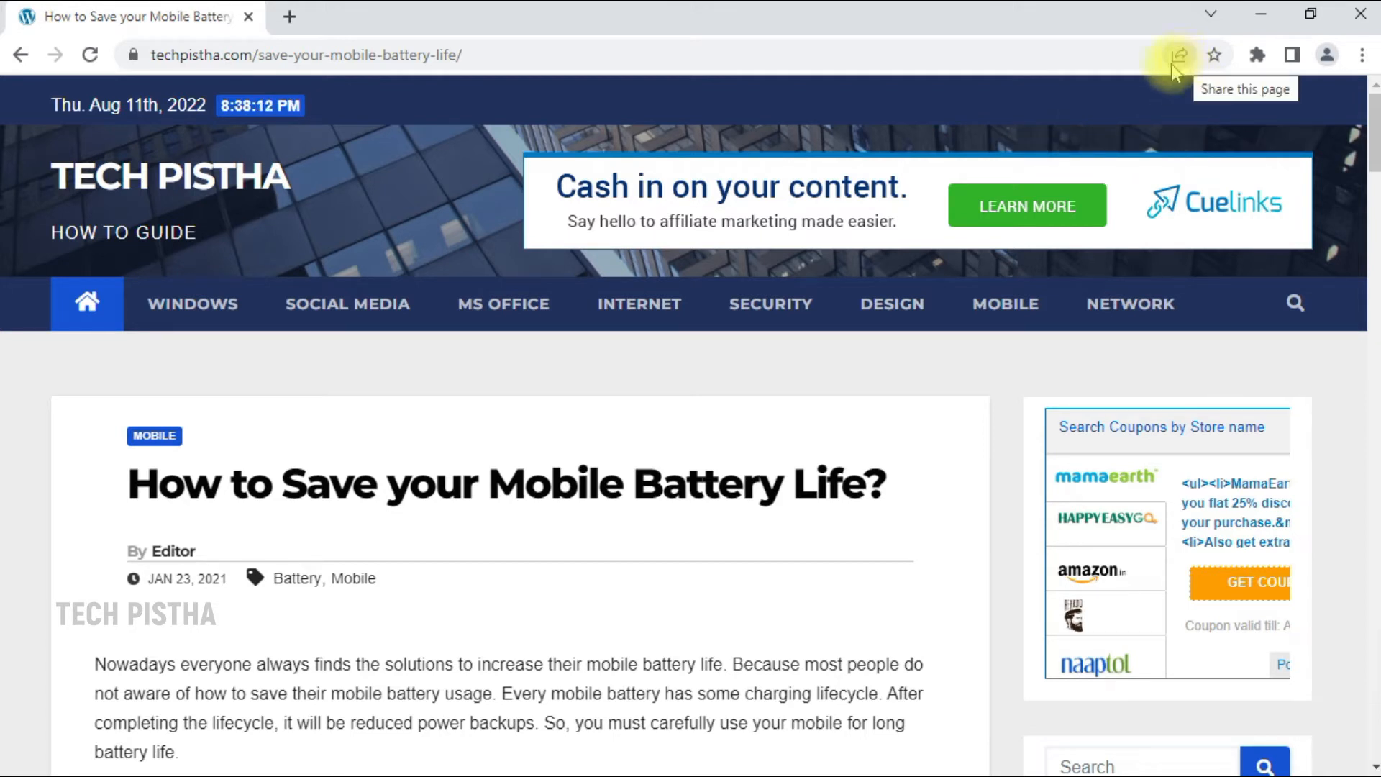
- Choose Cast… from the address-bar Share menu; the Cast panel reports no devices found
click(1178, 55)
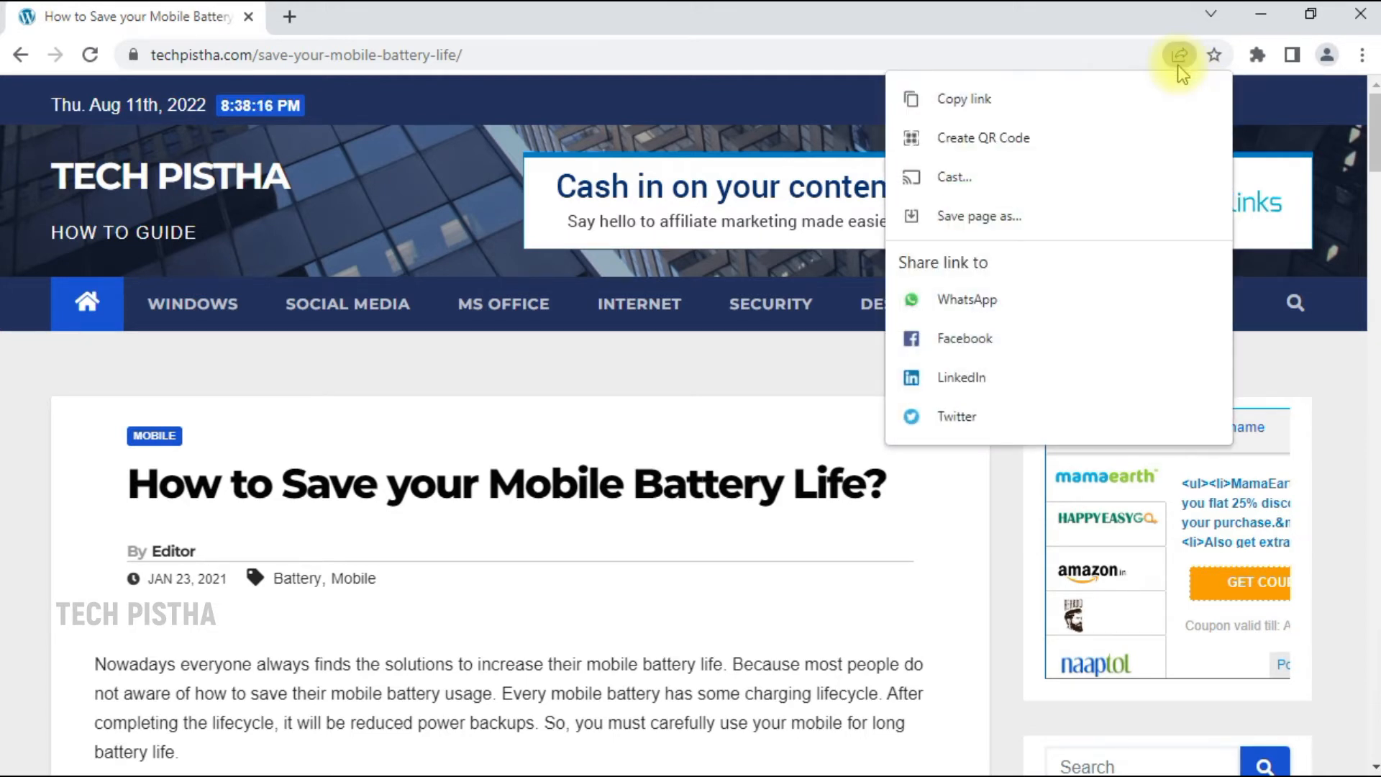
mouse_move(1058, 99)
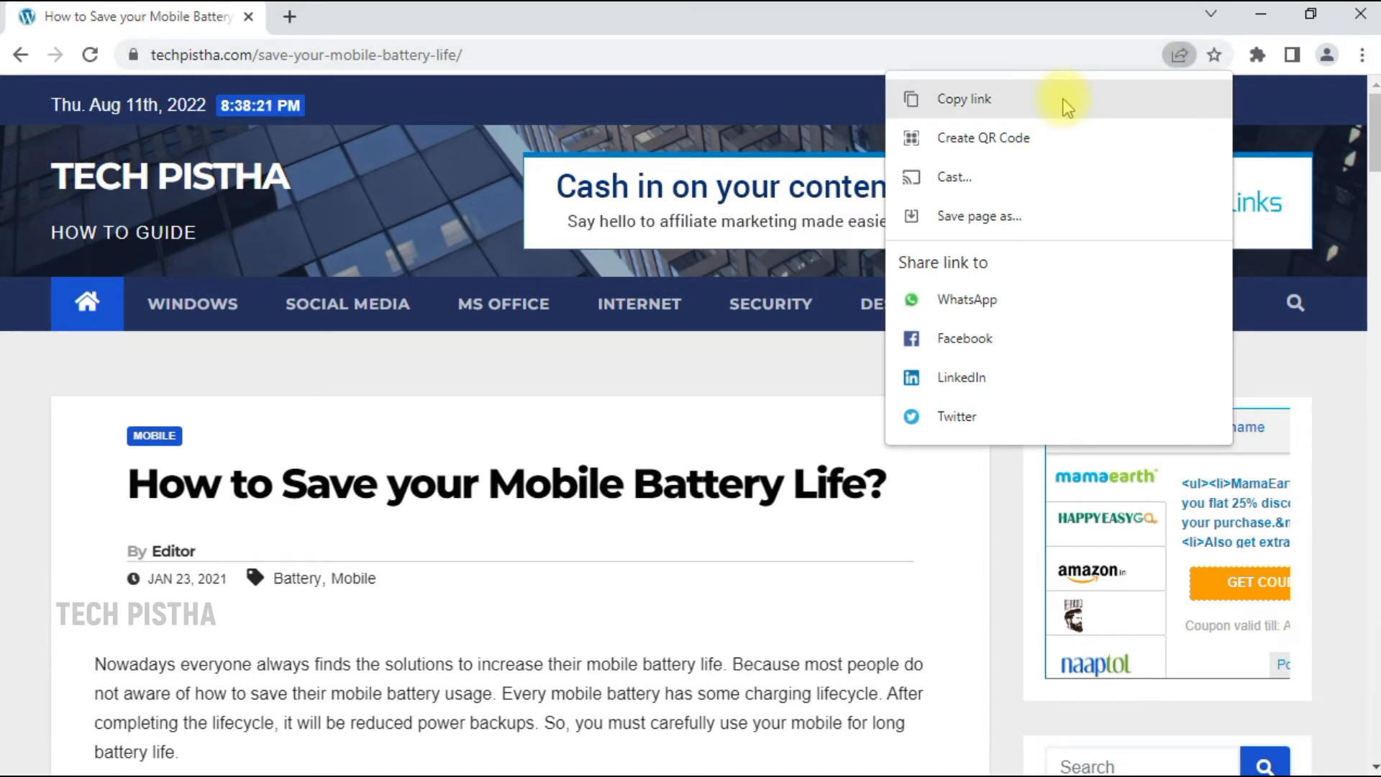
mouse_move(1039, 145)
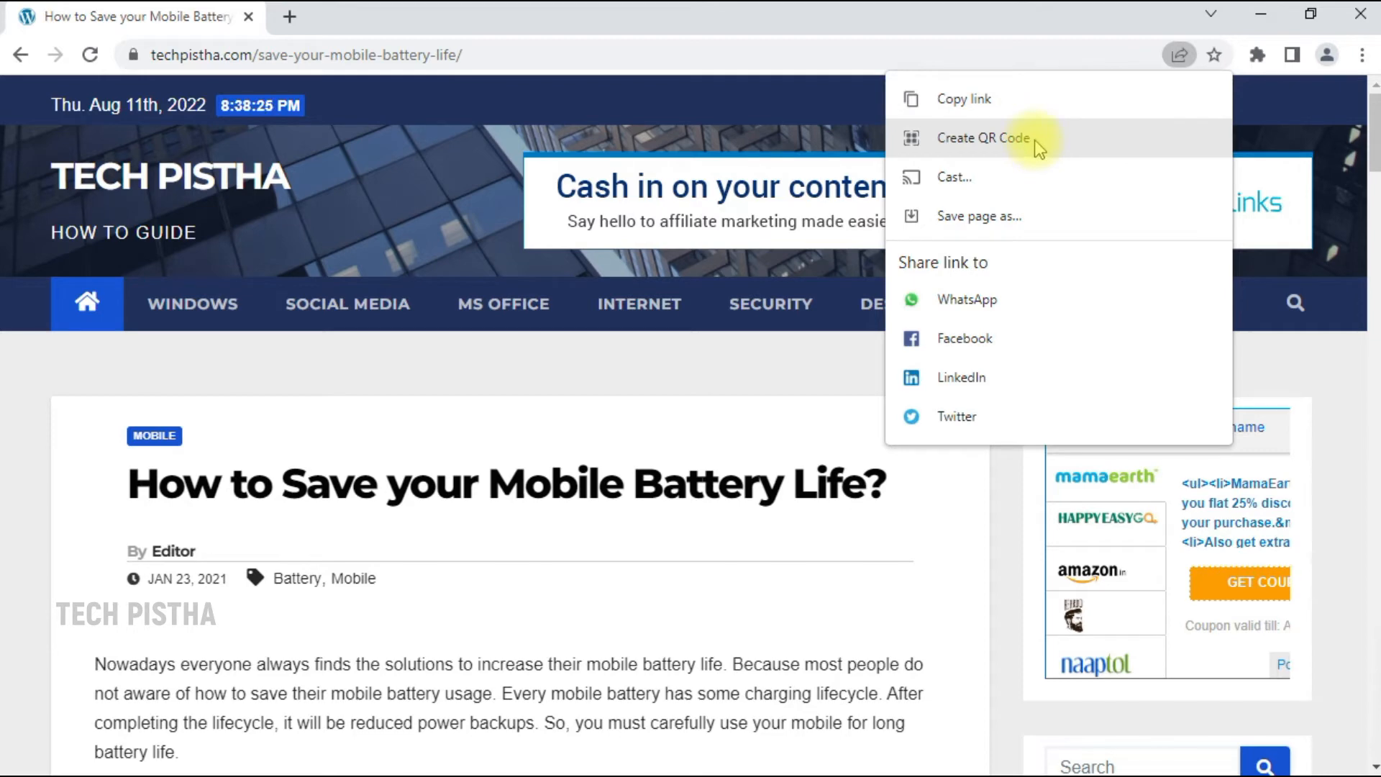
click(983, 138)
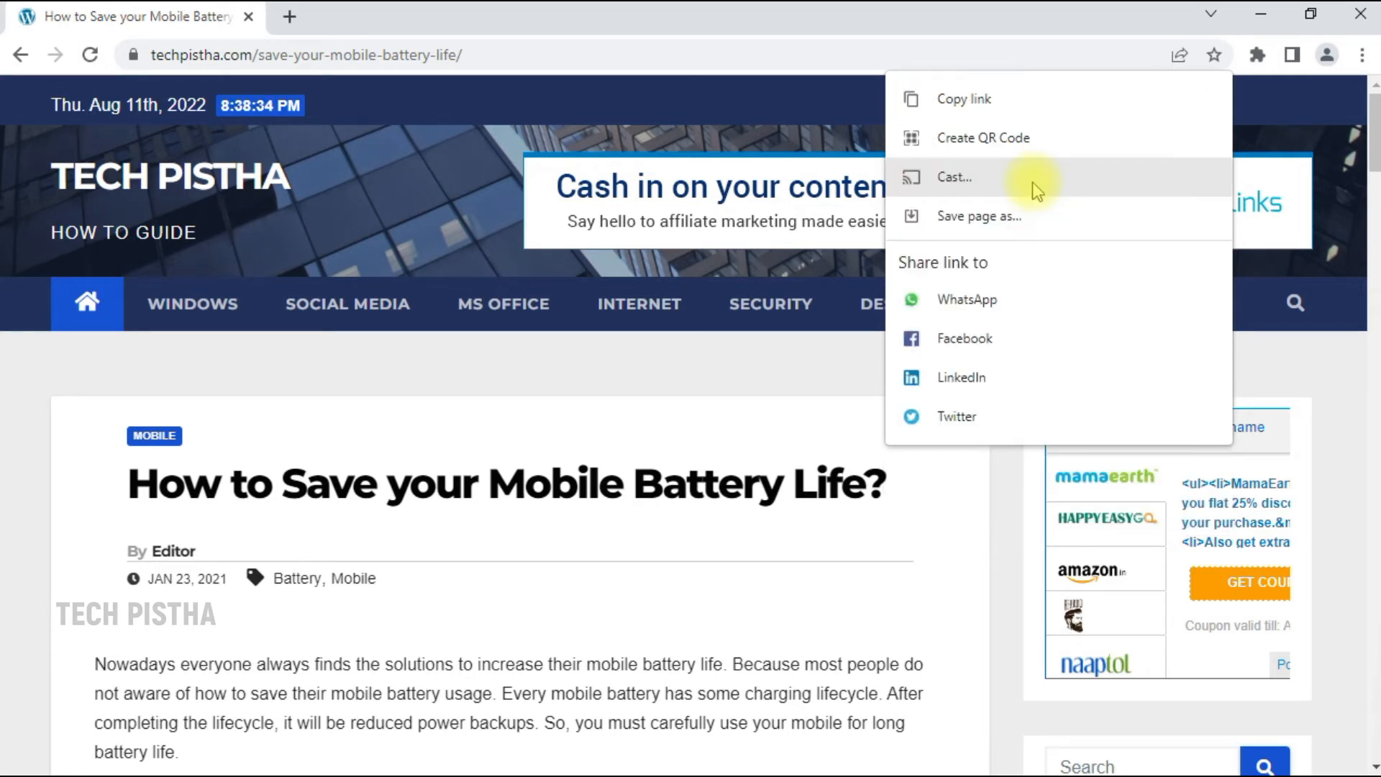
click(954, 177)
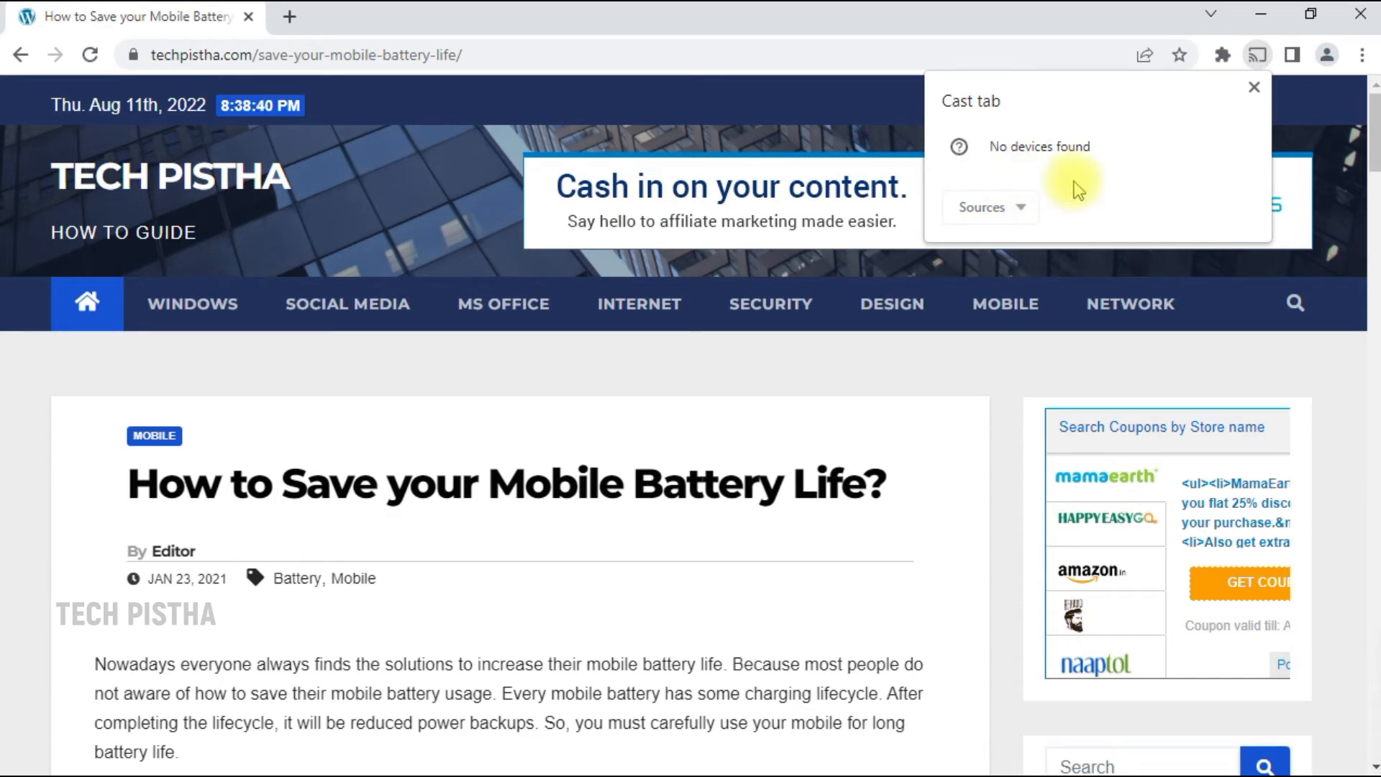
mouse_move(1192, 135)
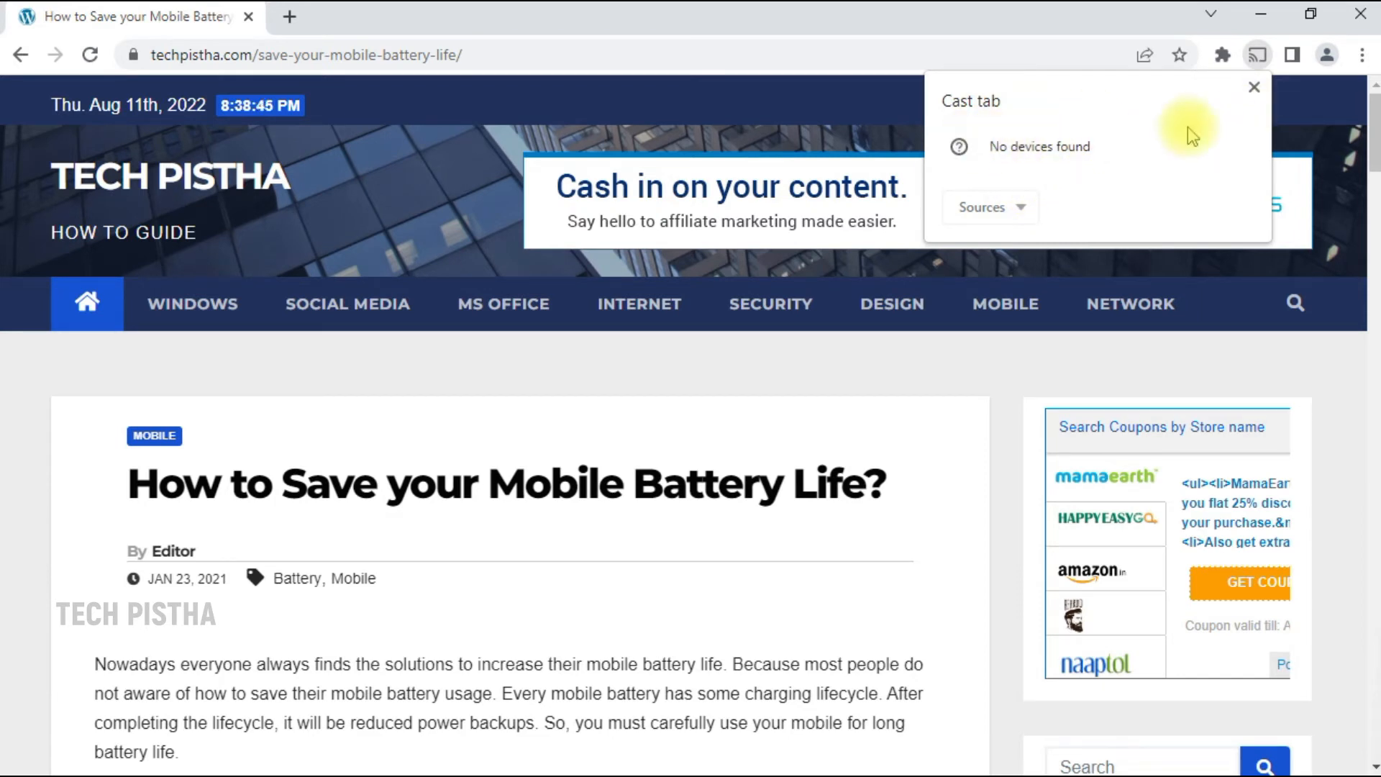
- Reopen the address-bar Share menu with copy link, QR code, cast, save page and social options
click(1178, 54)
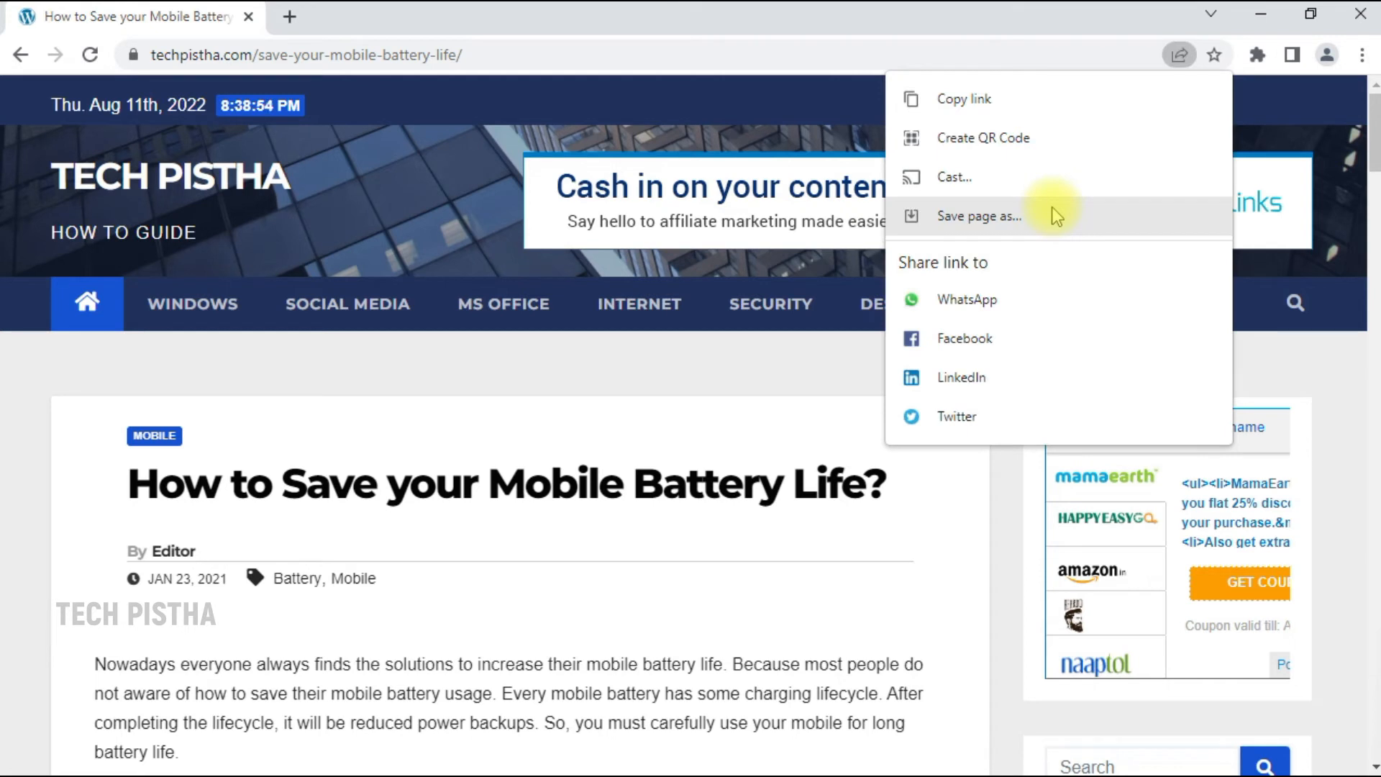
mouse_move(1081, 197)
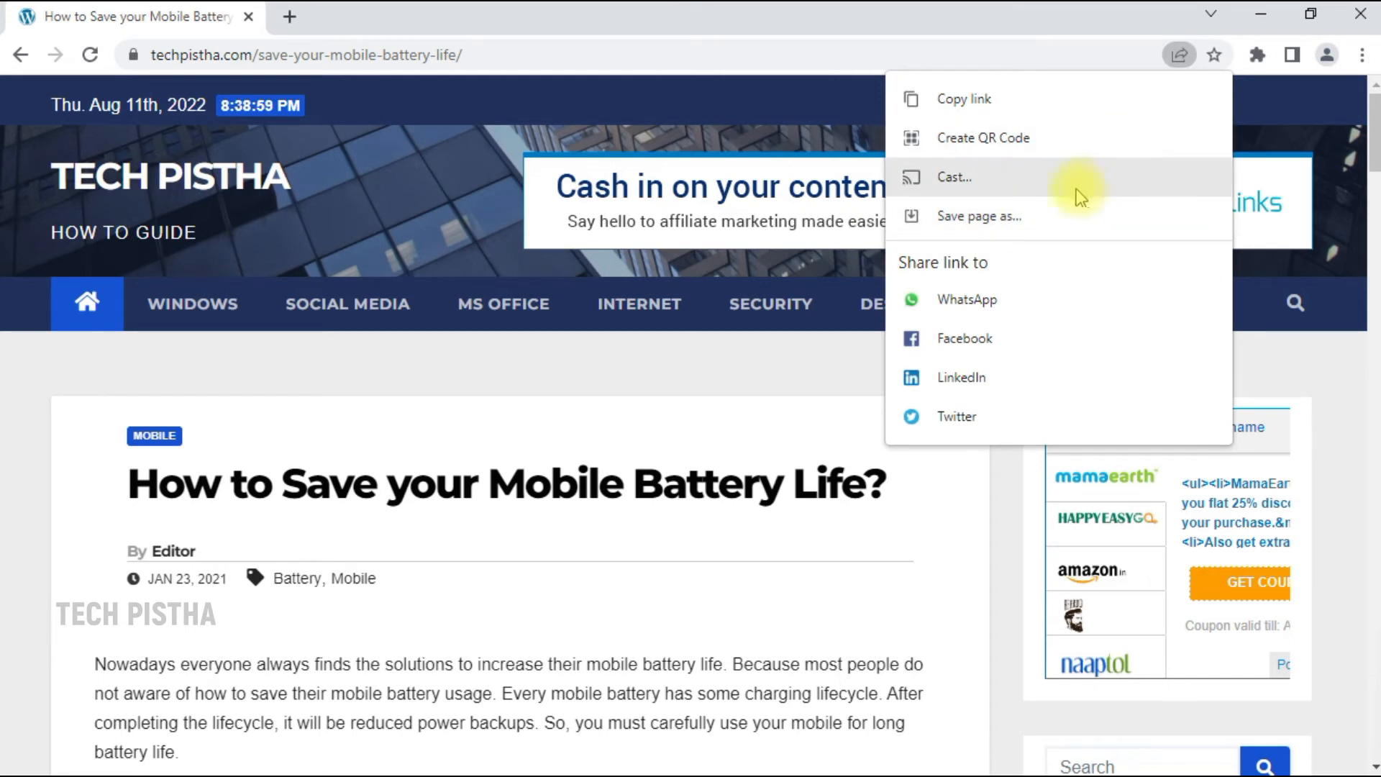
mouse_move(1182, 55)
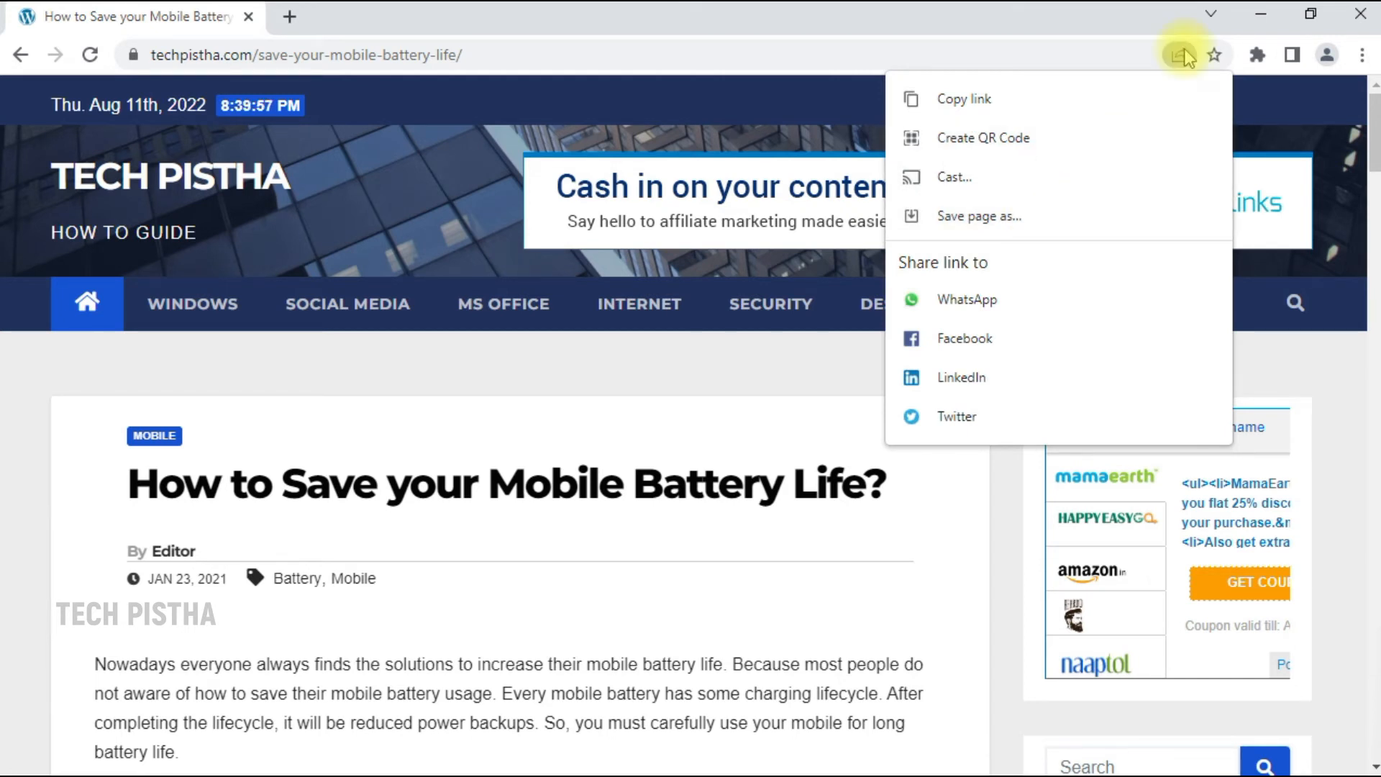